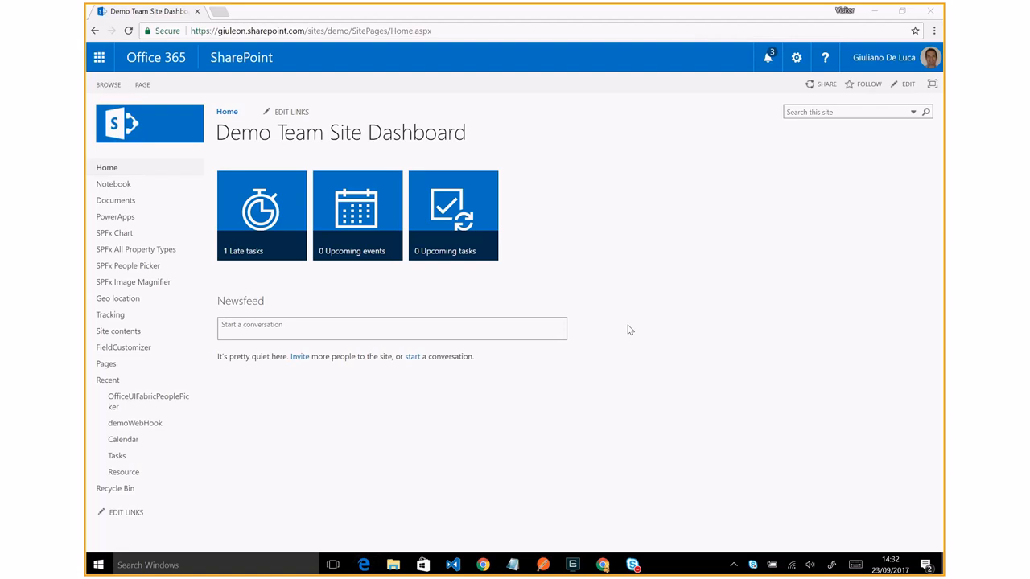
mouse_move(106, 364)
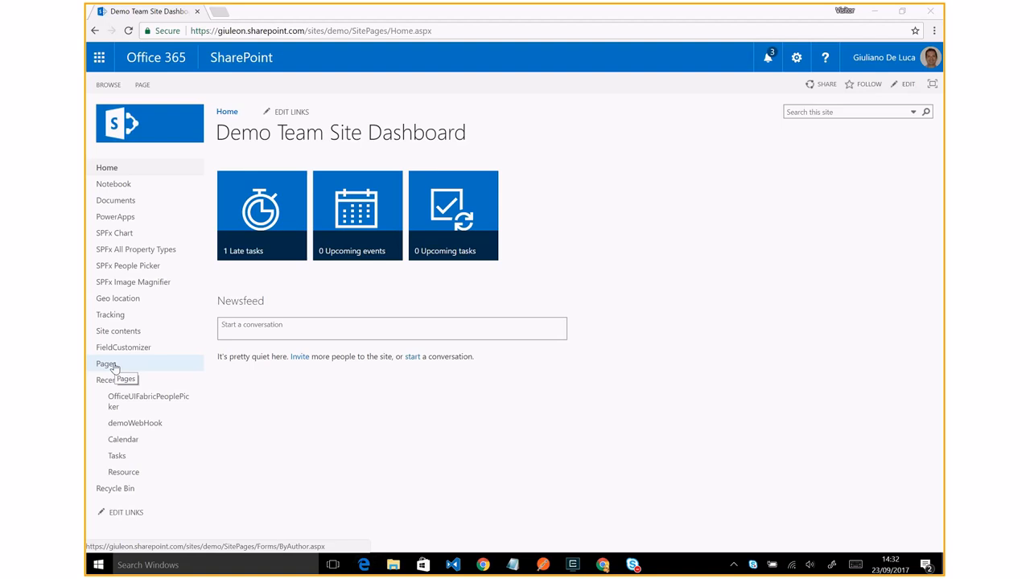
Step: Show the Pages library of the Demo Team Site Dashboard from the left navigation
click(107, 363)
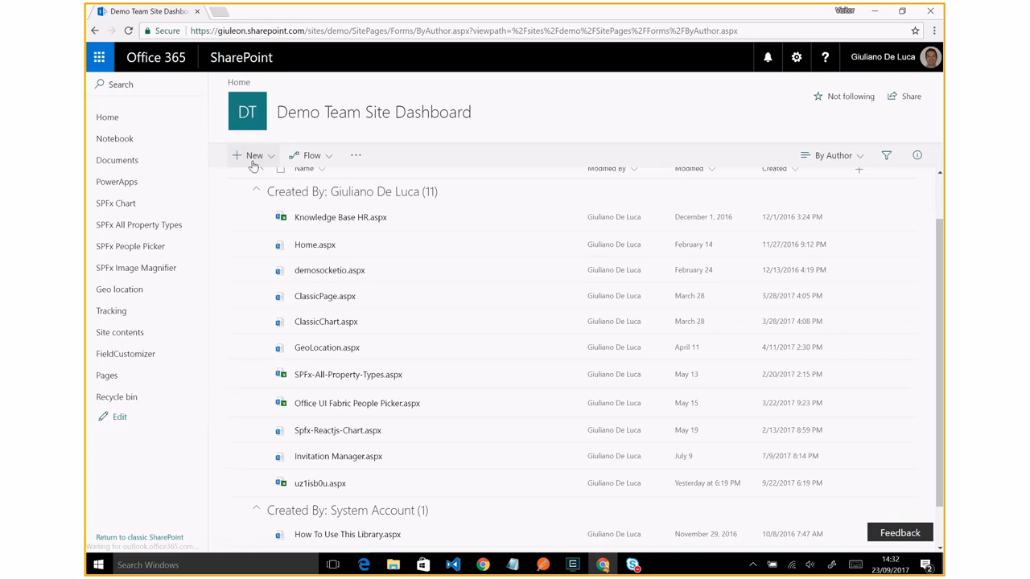
Step: Create a new site page titled 'SPFx Image Magnifier' and bring up the web part toolbox
click(341, 217)
text(SPf)
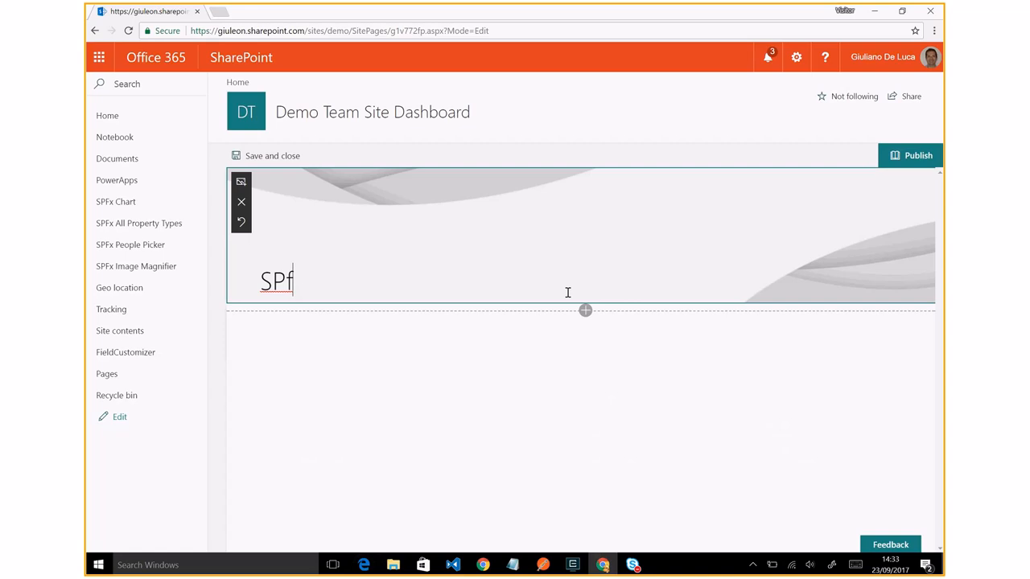
text(x Image M)
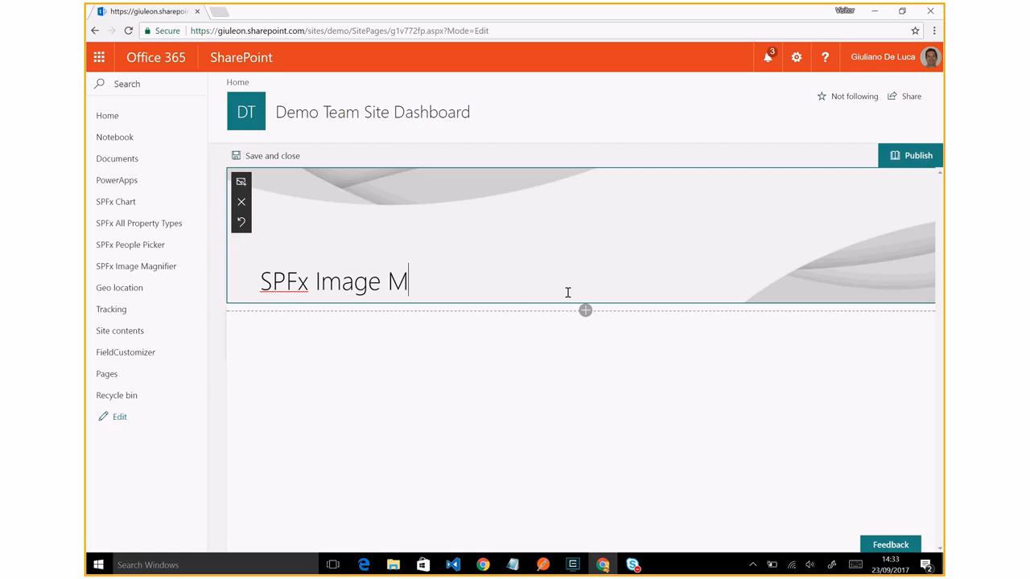
click(585, 309)
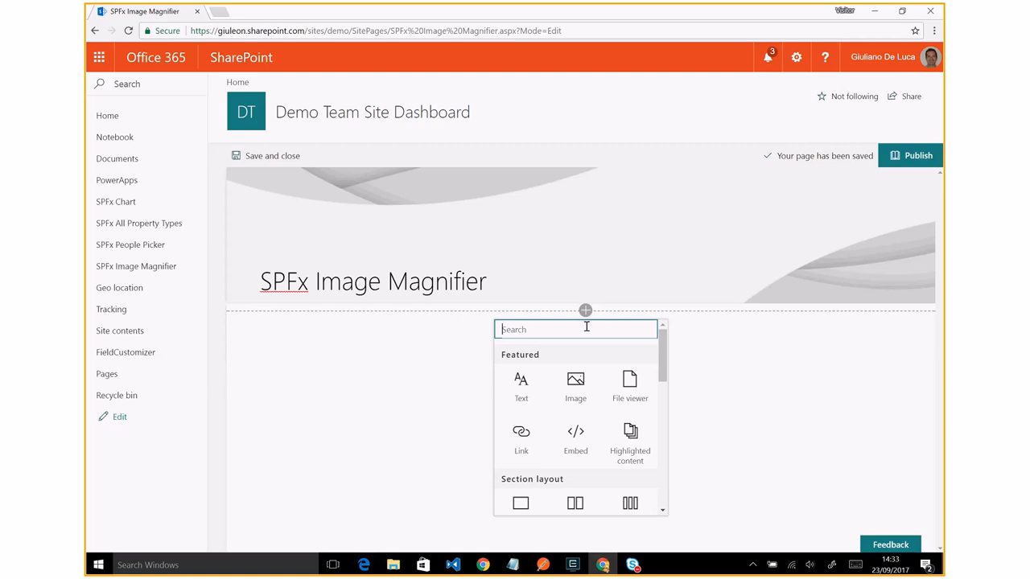
Step: Find 'ima' in the toolbox, add the Image magnifier web part and show its property pane
text(ima)
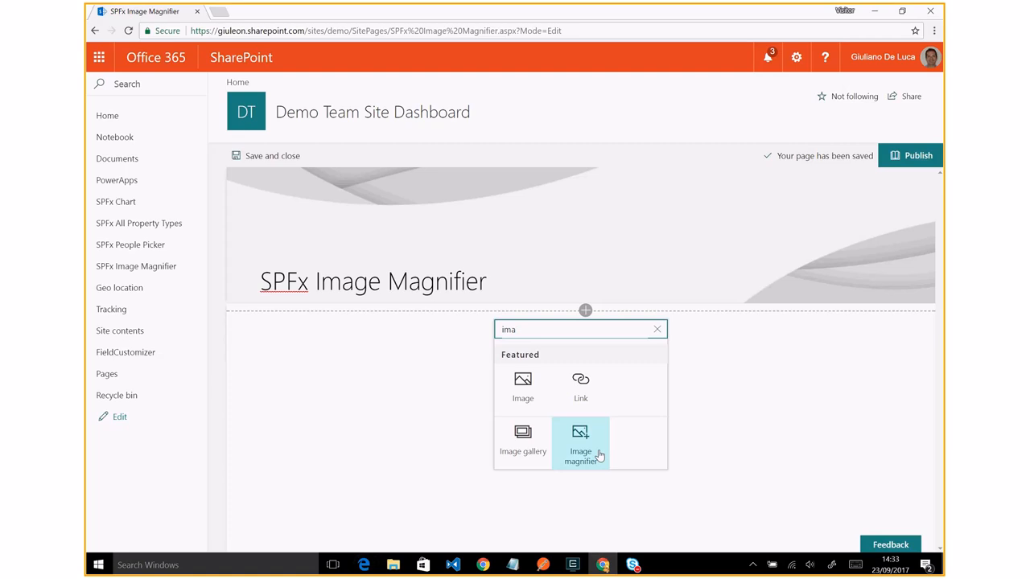
click(579, 443)
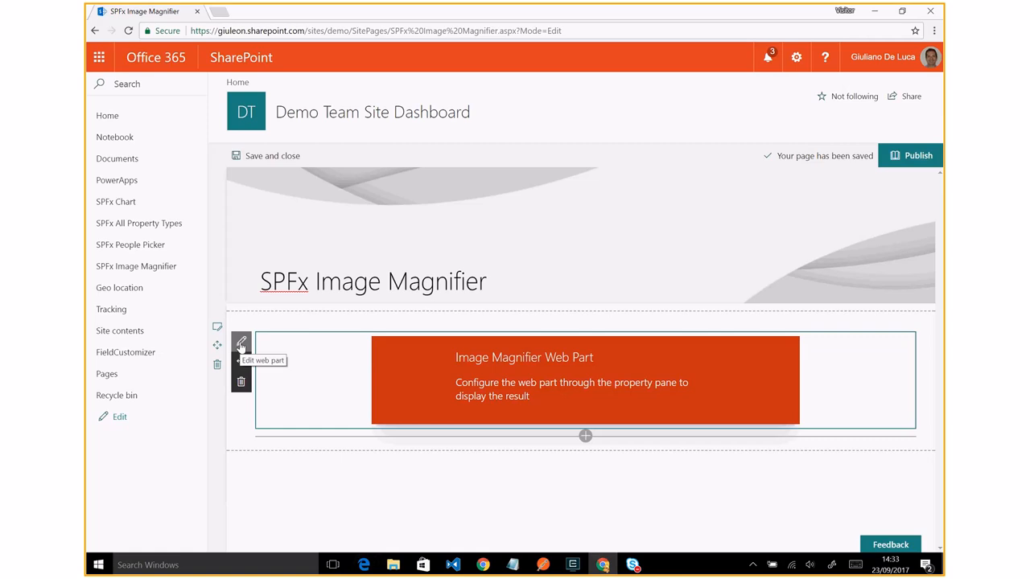
click(242, 344)
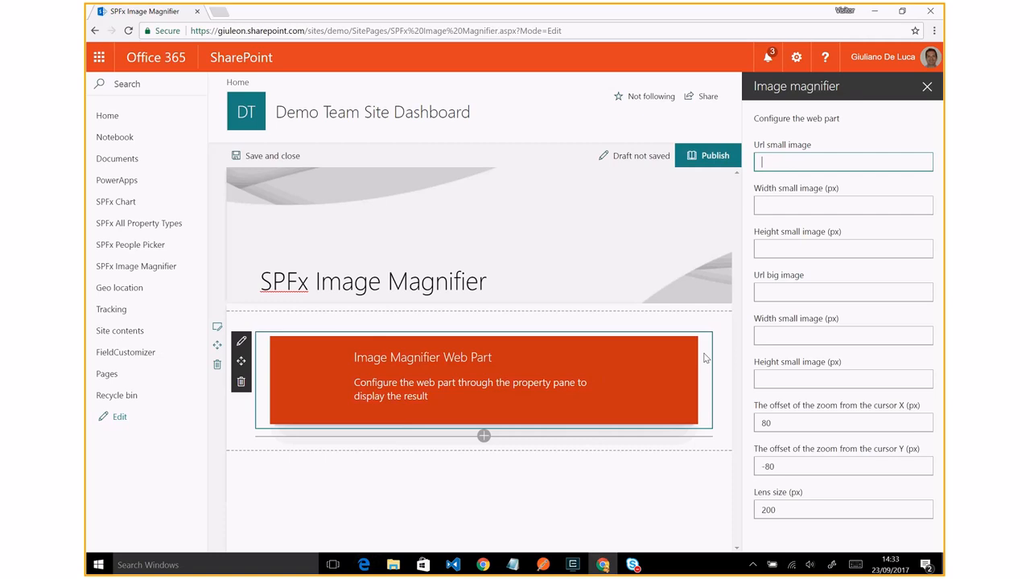
Step: Enter small image URL at 400×300 and big image URL at 1600×1200, then close the pane
click(270, 154)
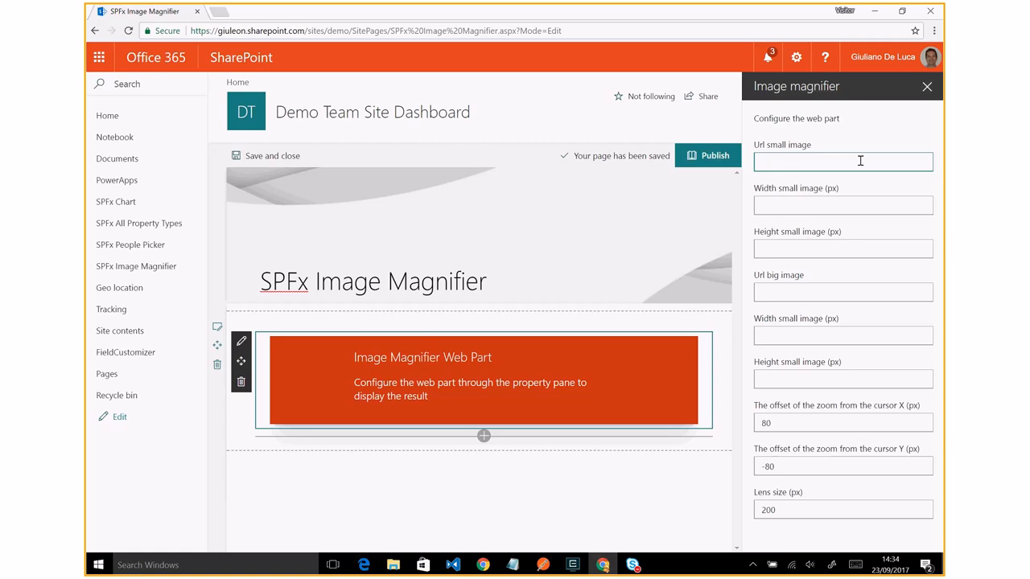
mouse_move(576, 515)
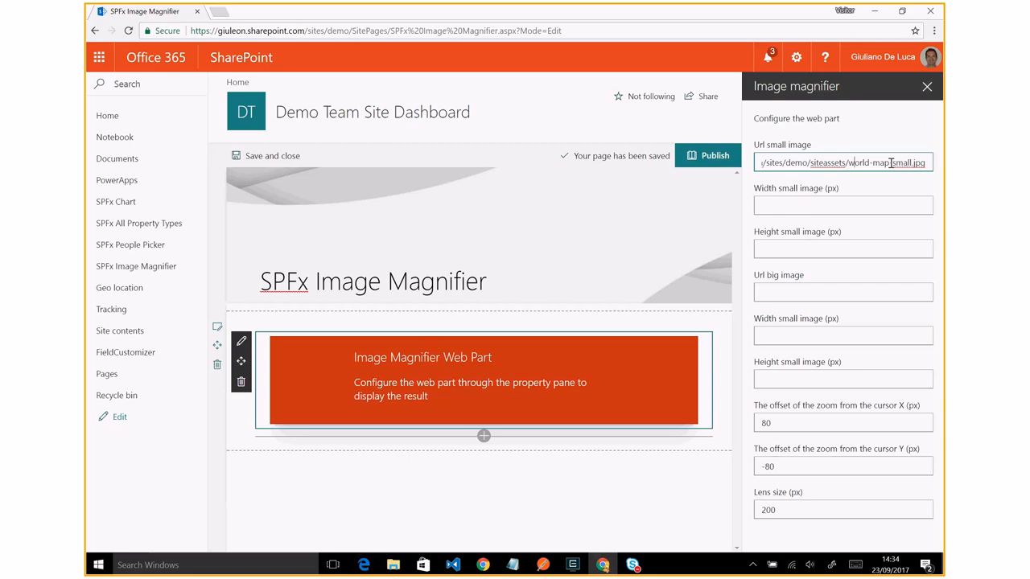
click(844, 206)
text(400)
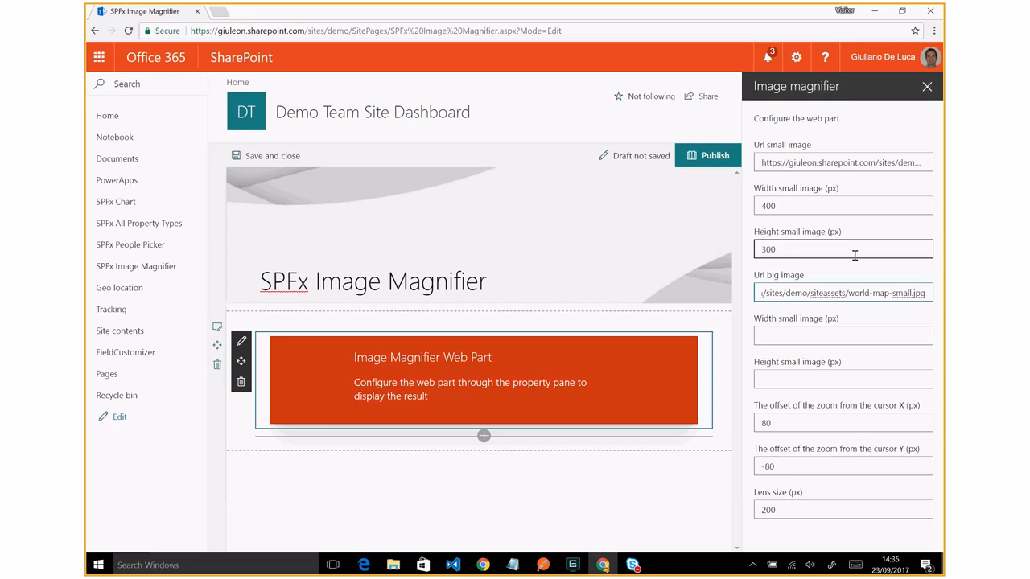
text(1600)
click(843, 380)
text(1200)
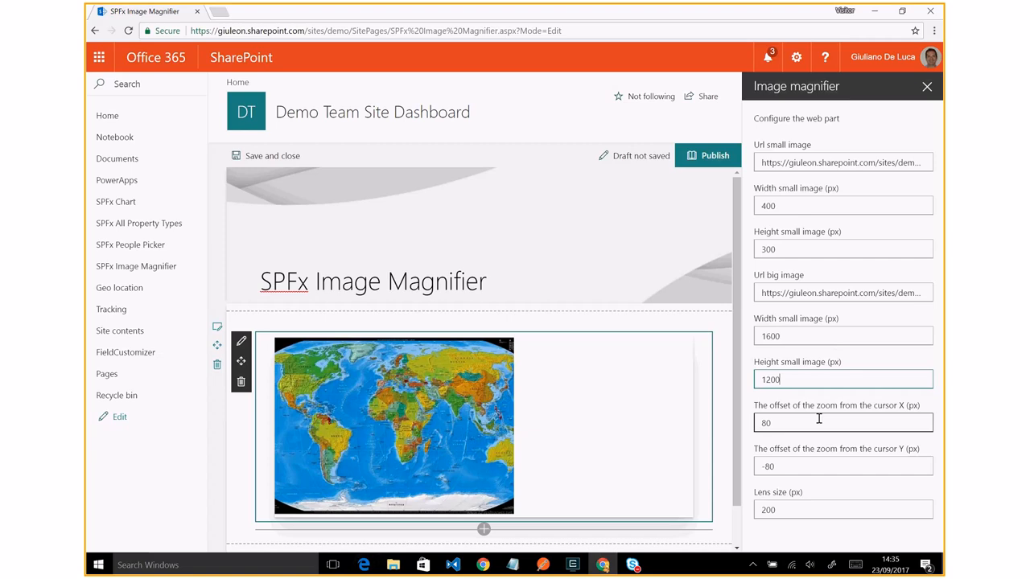
click(927, 86)
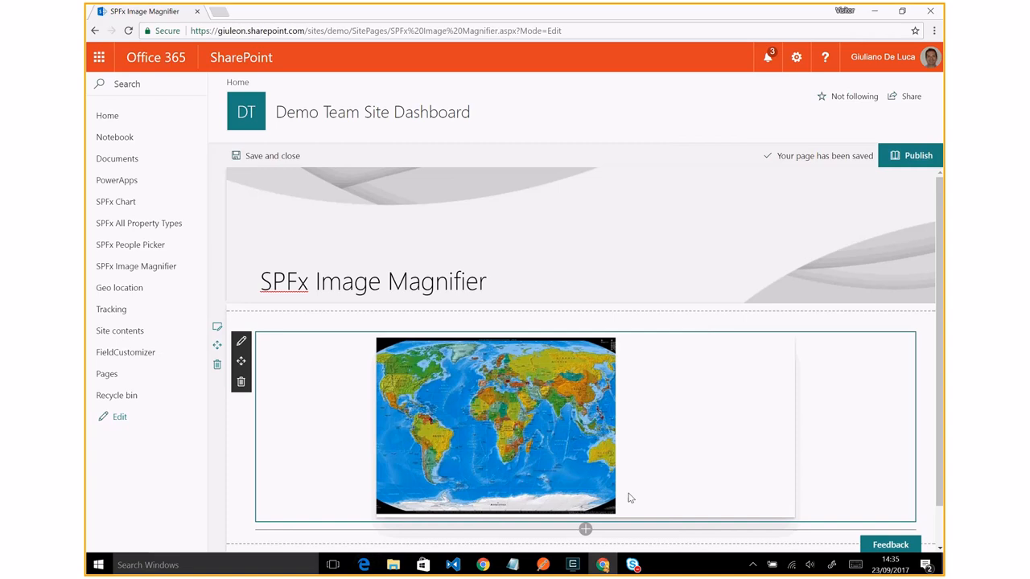
mouse_move(483, 409)
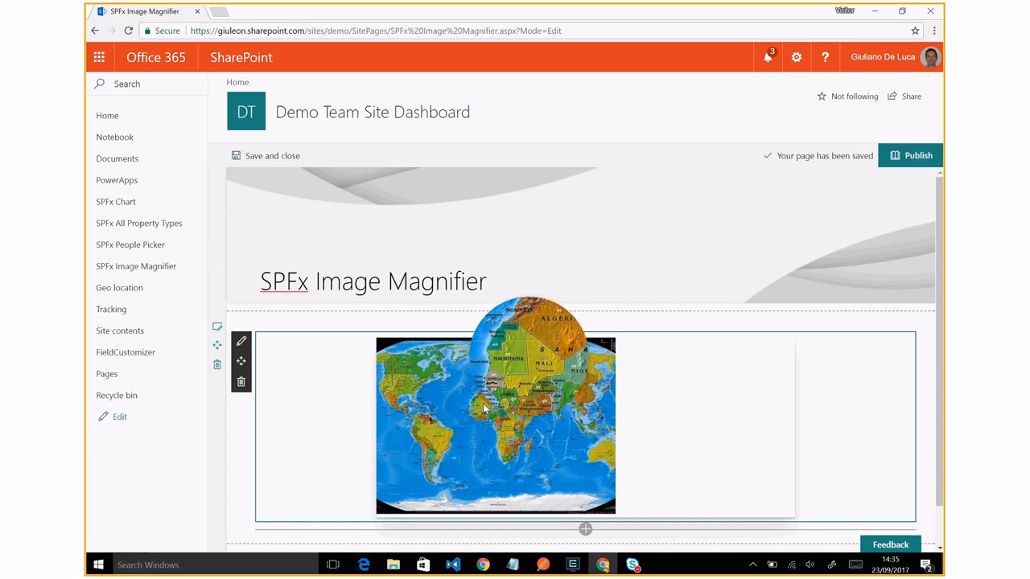
mouse_move(512, 374)
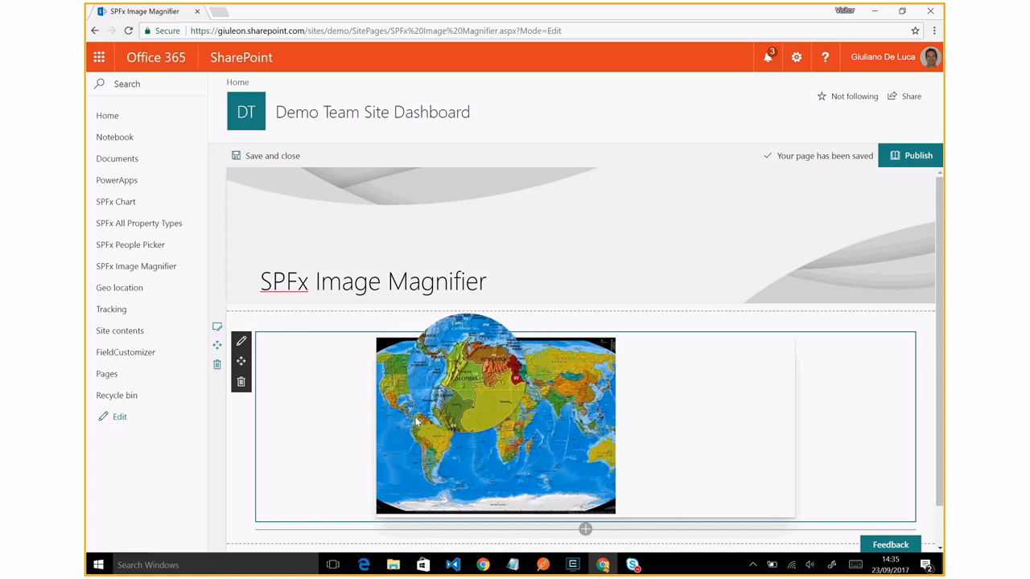
mouse_move(476, 422)
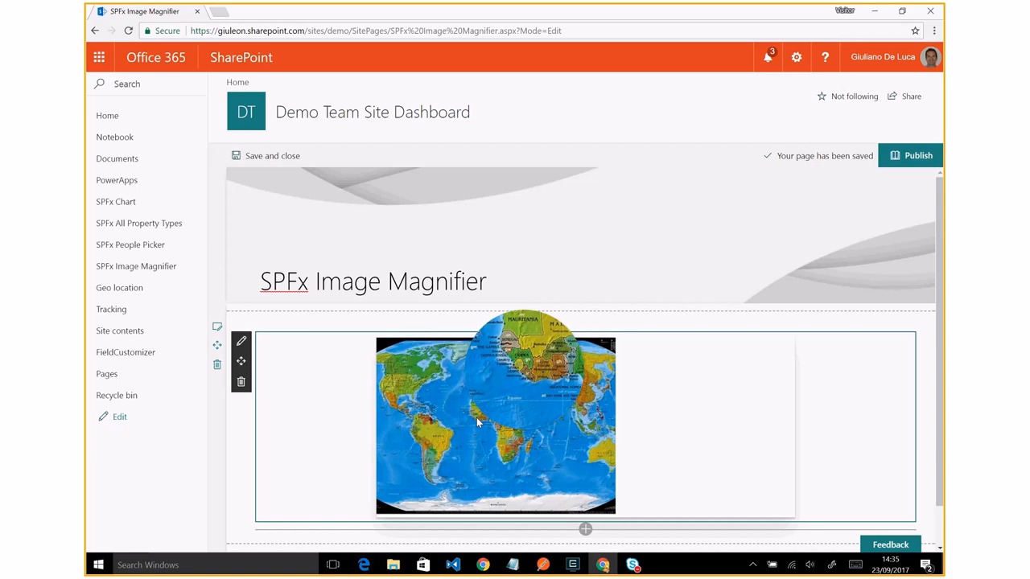
mouse_move(469, 567)
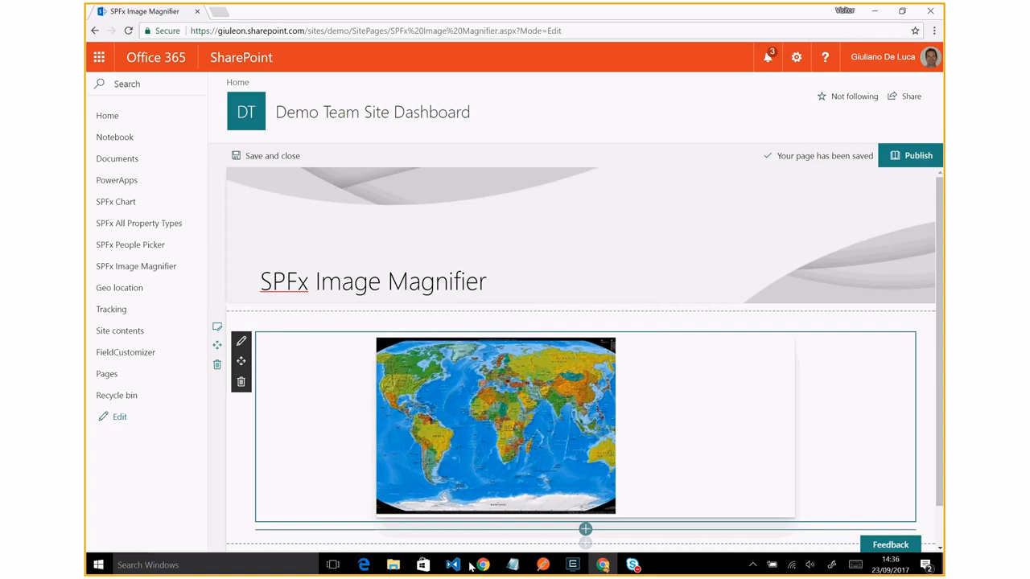
Step: Switch to the editor showing the ImageMagnifier.tsx component source
click(454, 563)
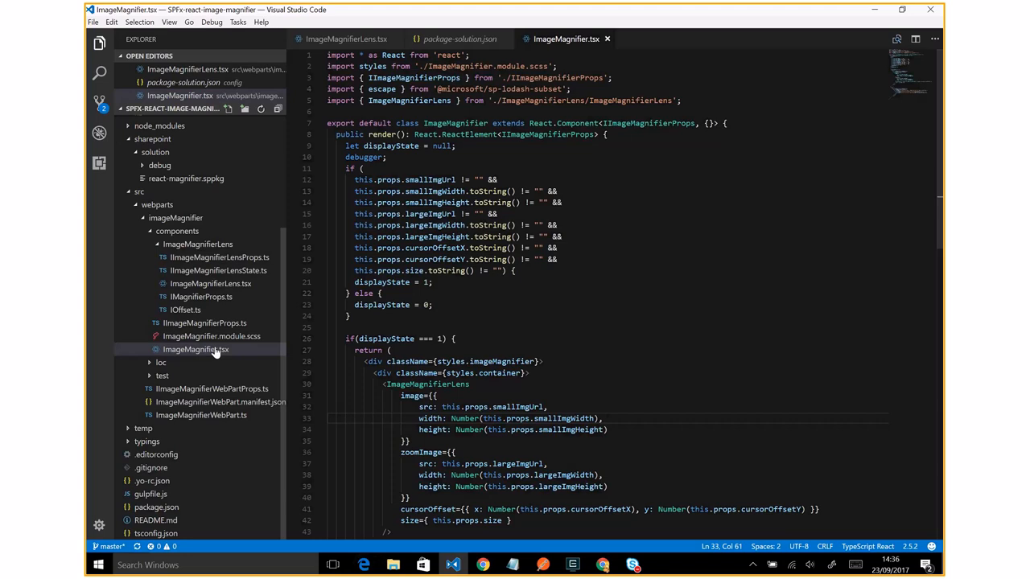
scroll(down, 3)
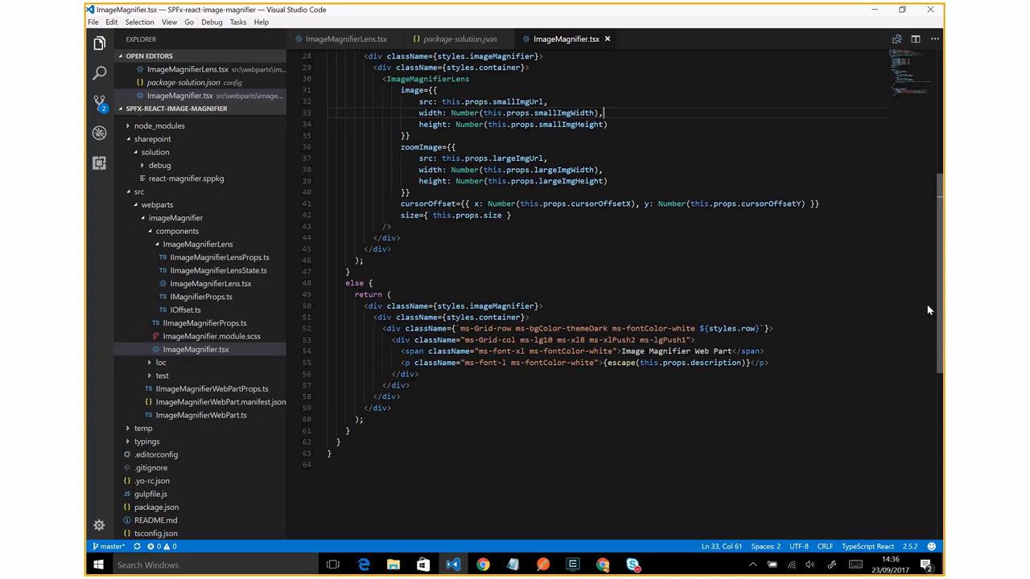
scroll(up, 3)
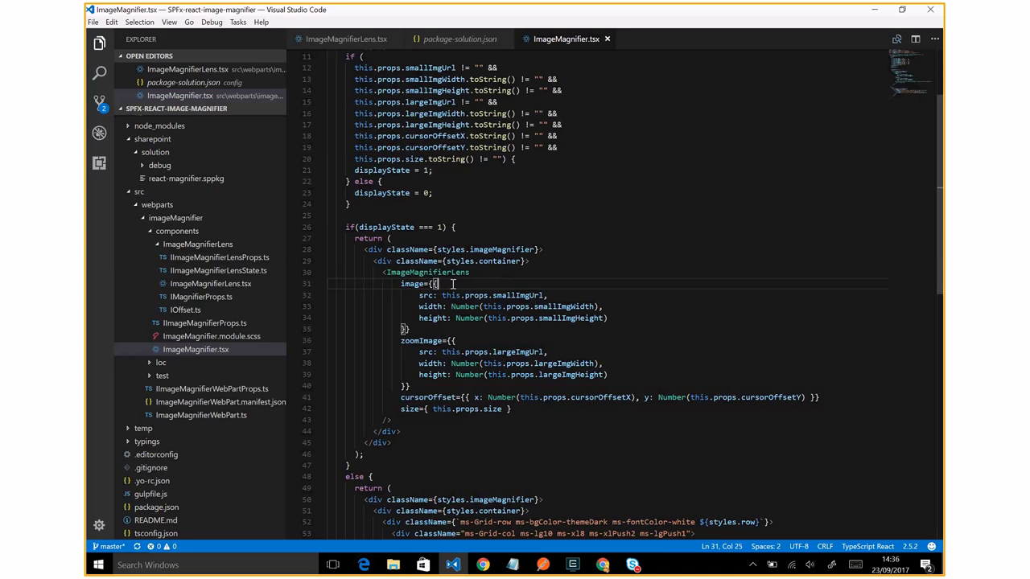
mouse_move(211, 283)
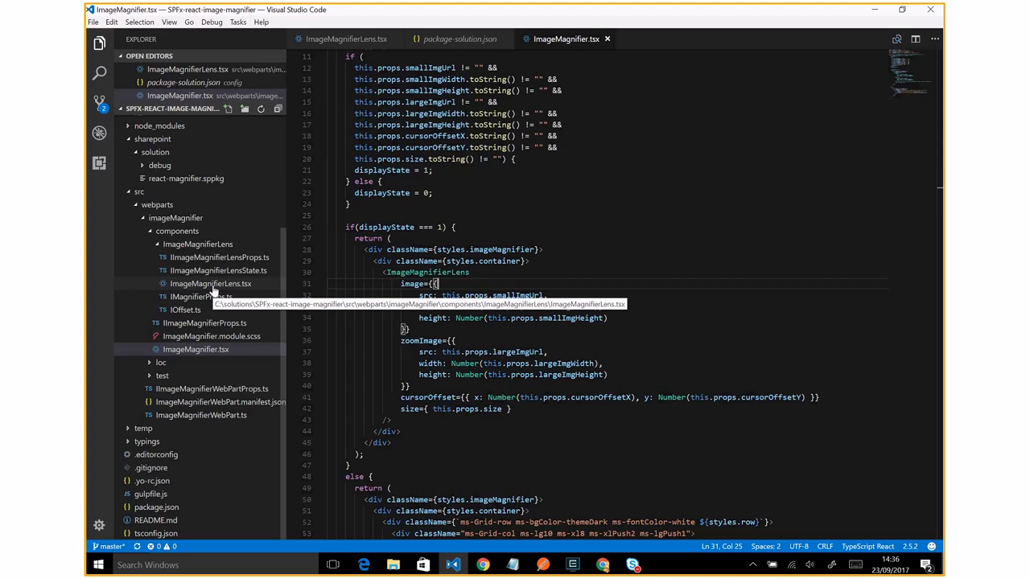
click(209, 284)
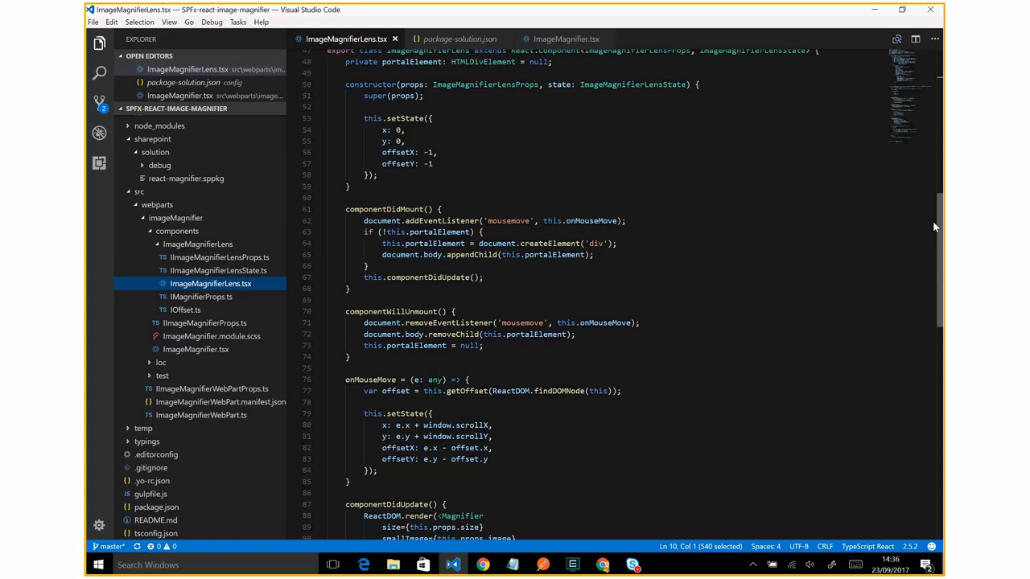
Step: Review the Magnifier class in ImageMagnifierLens.tsx down to its render logic
scroll(up, 3)
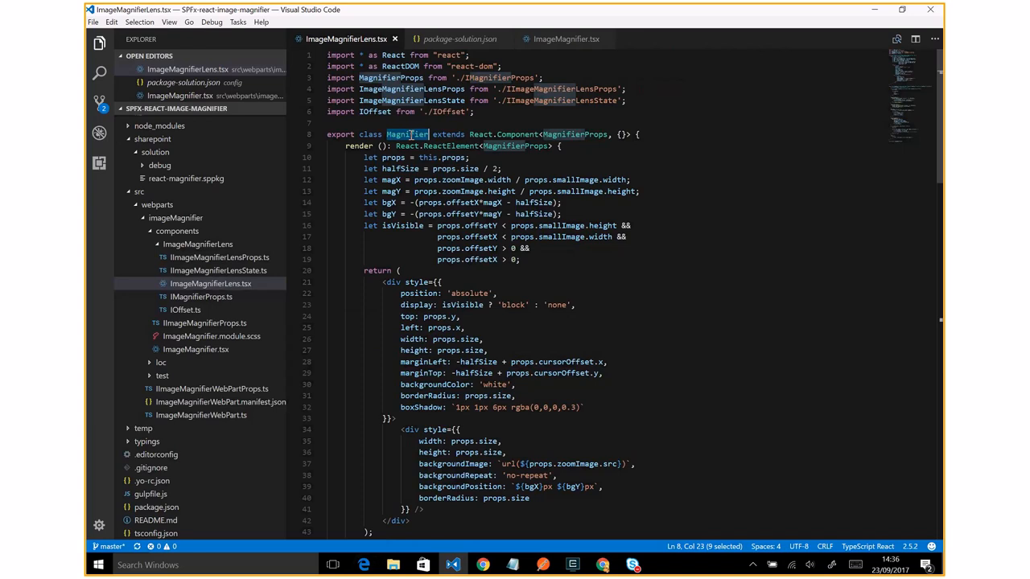
drag(412, 145, 412, 499)
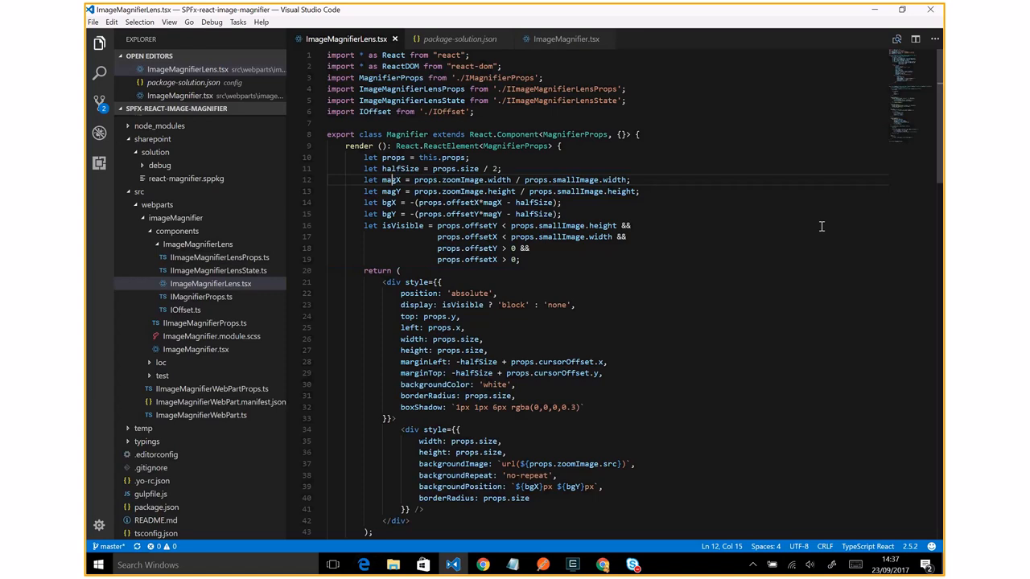
scroll(down, 3)
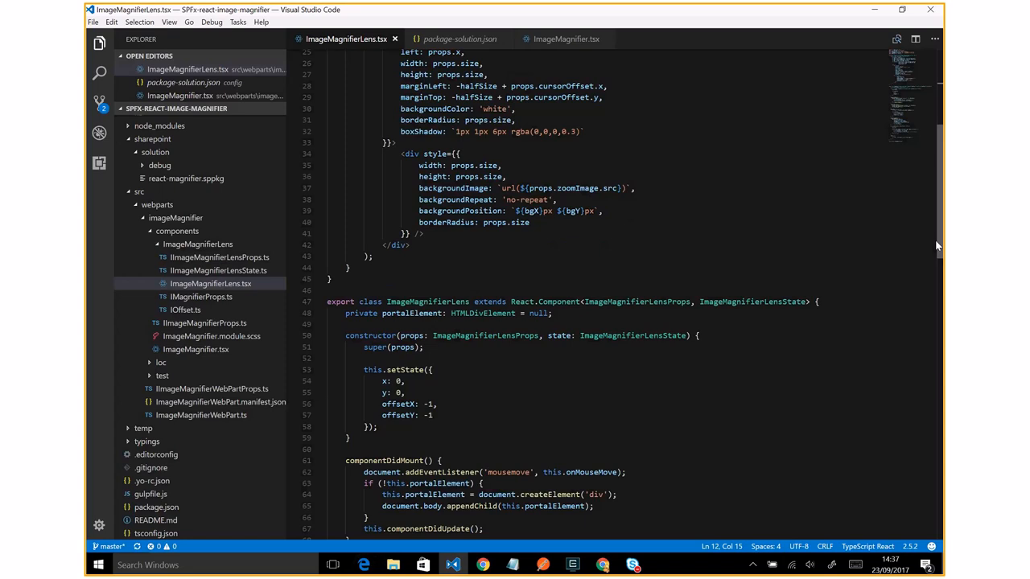
Step: Review the setState, componentDidUpdate and portal rendering code, ending on package-solution.json
scroll(down, 3)
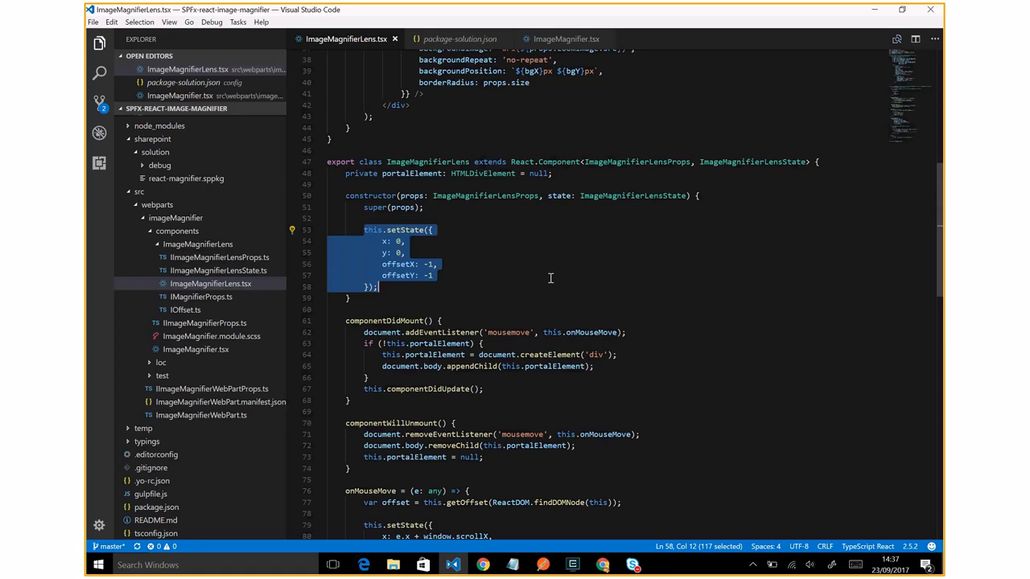
scroll(down, 3)
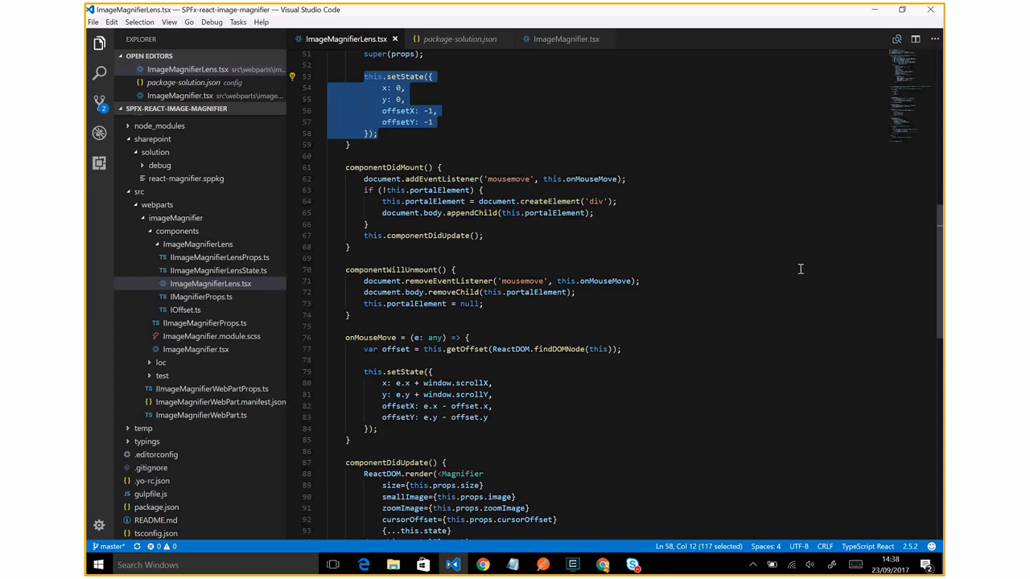
double_click(509, 178)
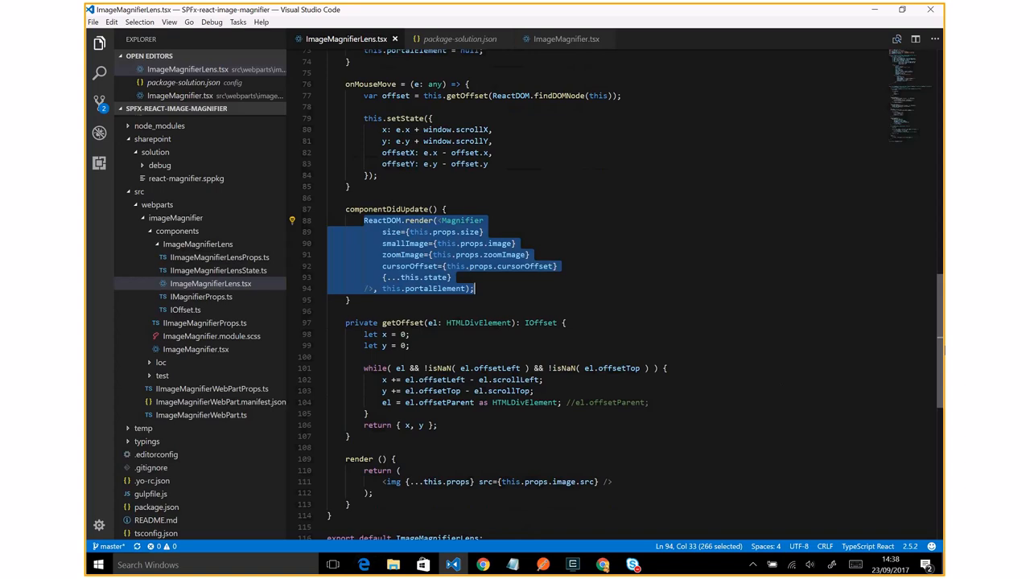
scroll(up, 3)
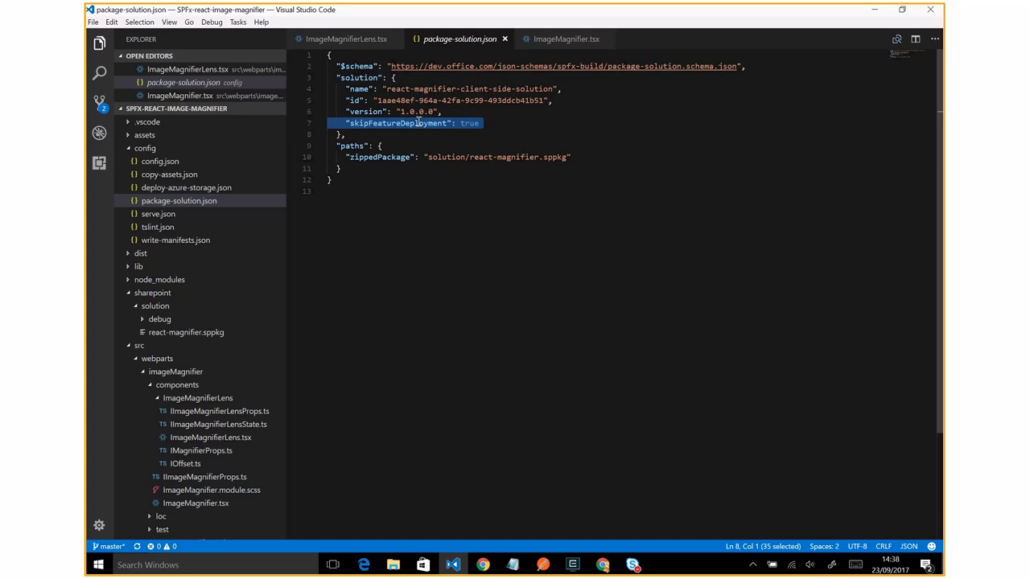
Step: Highlight skipFeatureDeployment true, then switch to the test site's Site Pages library
double_click(470, 122)
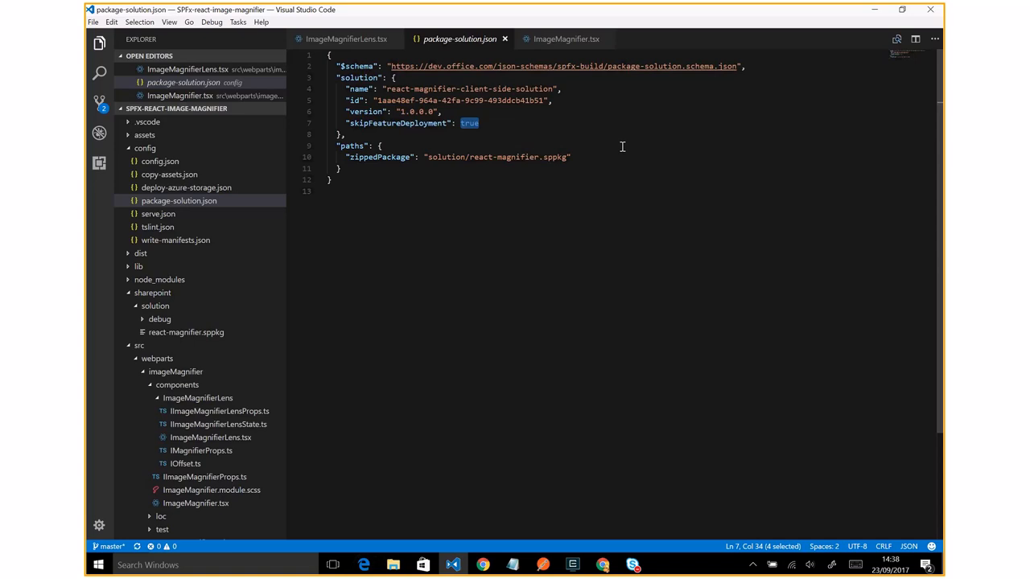
click(602, 563)
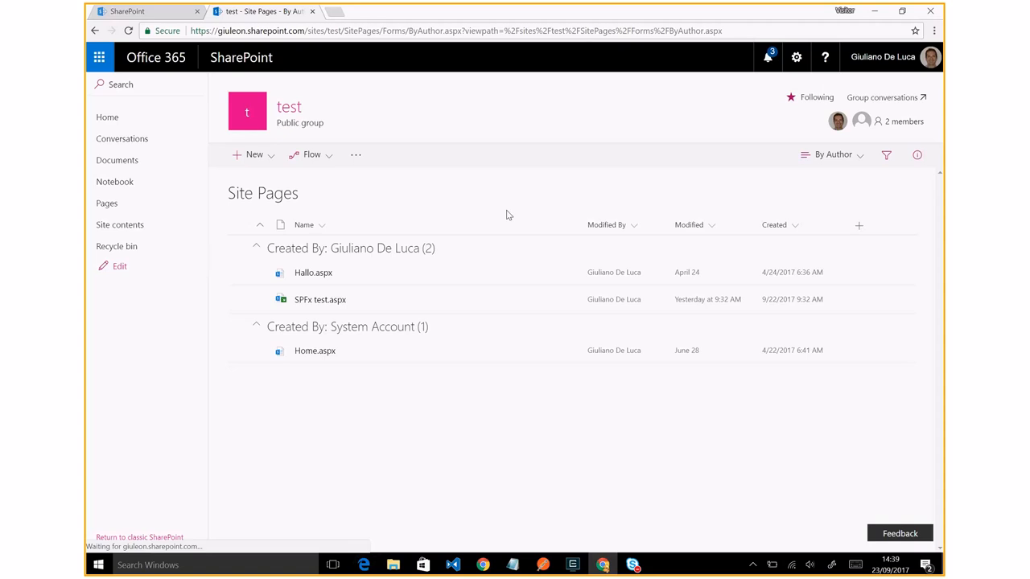
Step: Create a new page titled 'Test' and add the Image magnifier web part to it
click(255, 155)
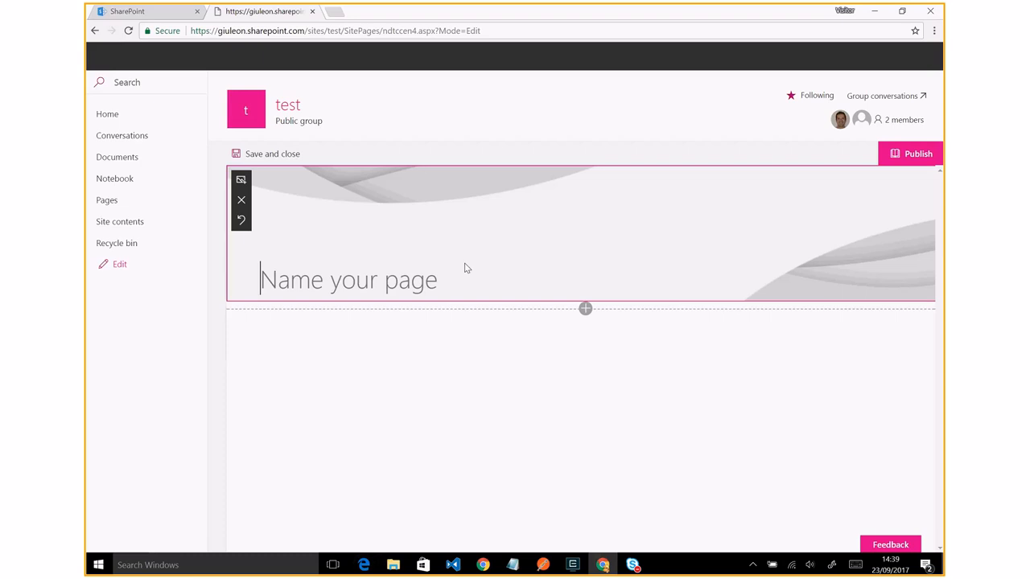
text(Test)
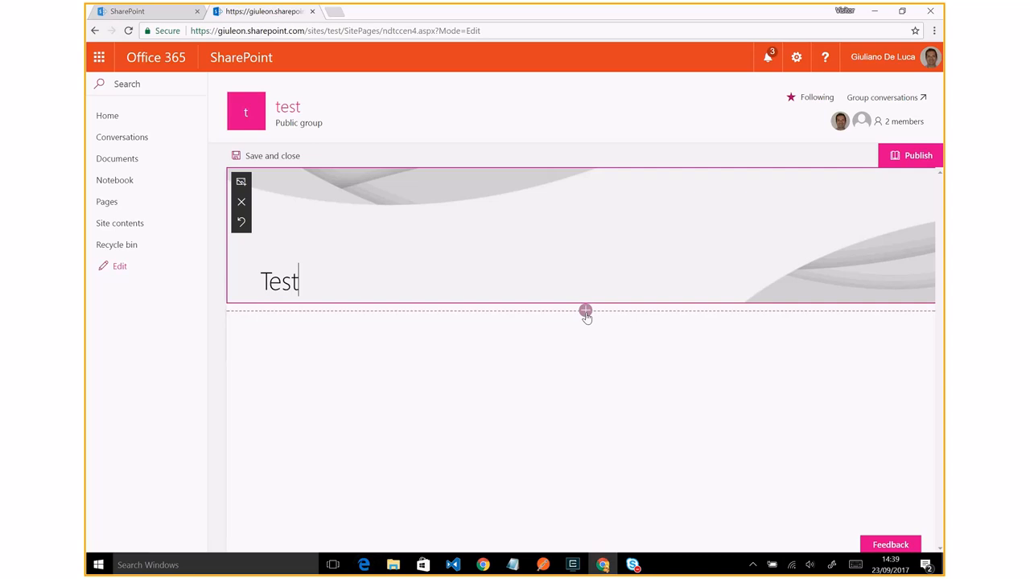
click(586, 309)
text(image)
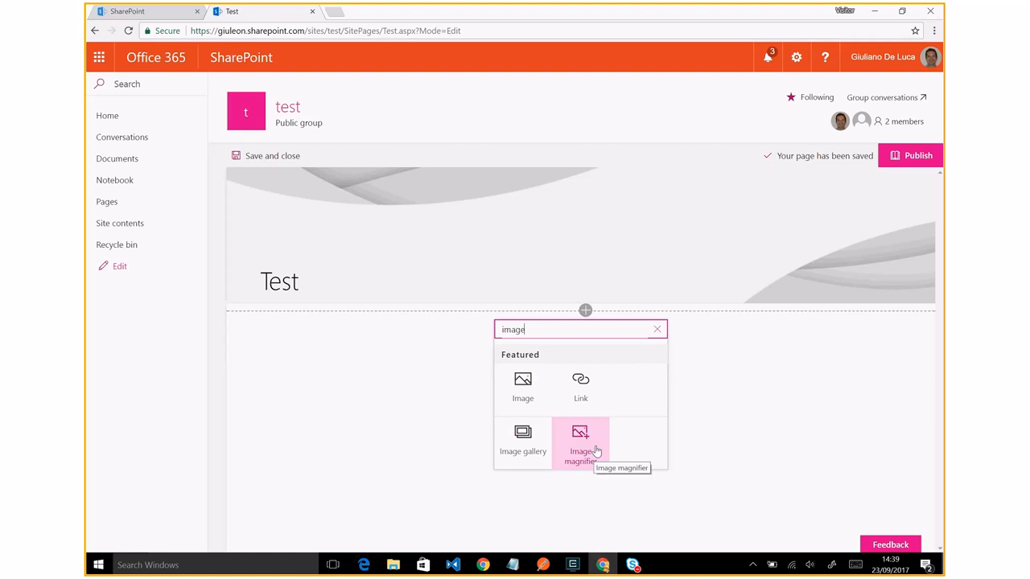
click(579, 438)
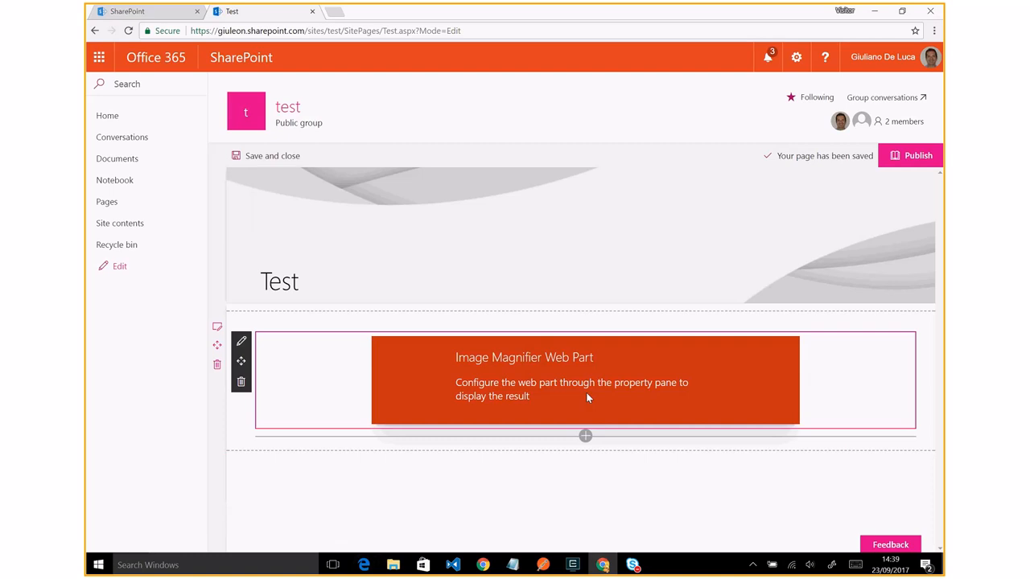